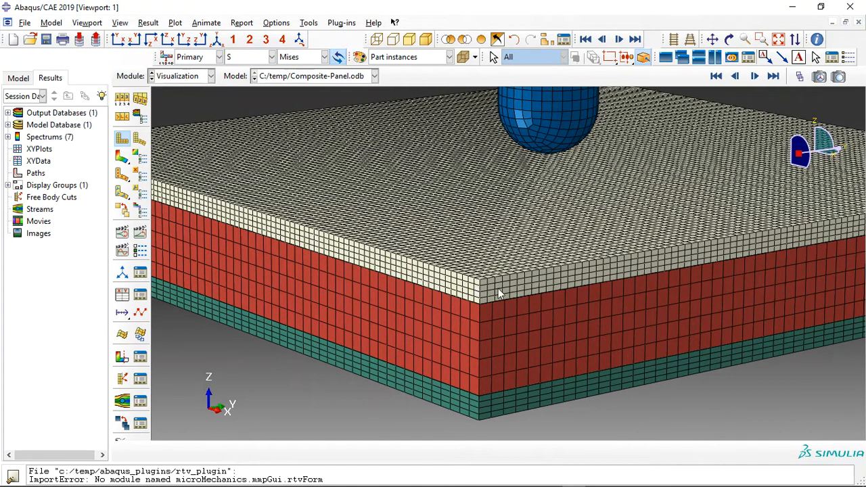
mouse_move(481, 285)
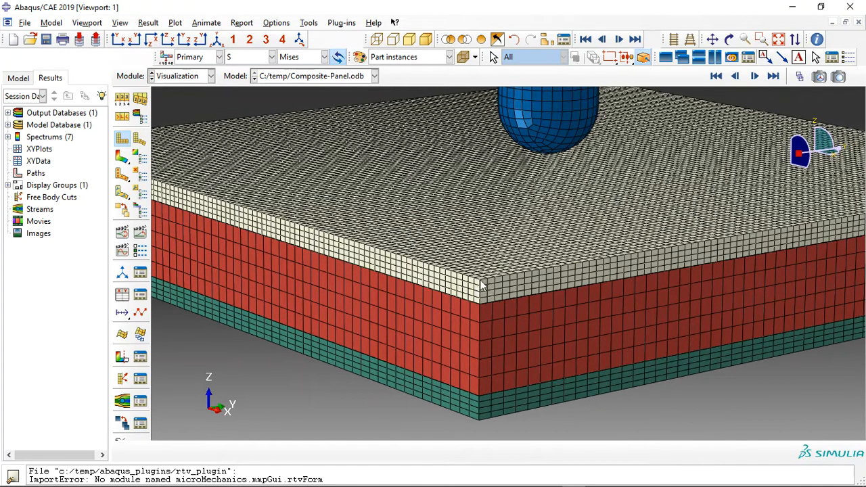
mouse_move(480, 419)
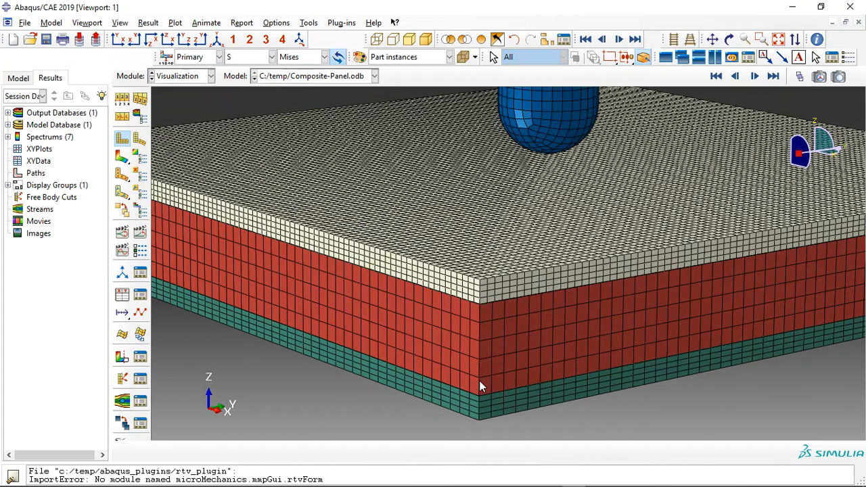
mouse_move(511, 336)
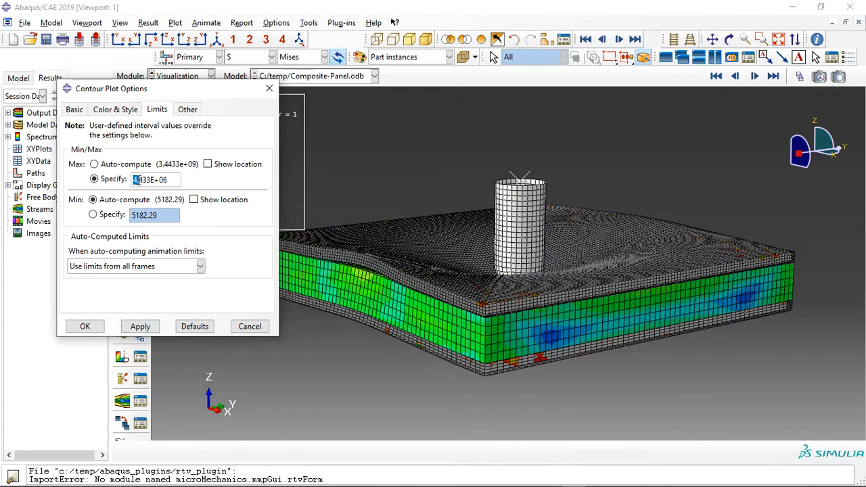
Step: Set and apply a specified maximum Mises contour limit of 1.433E+08
type("3.433E+08")
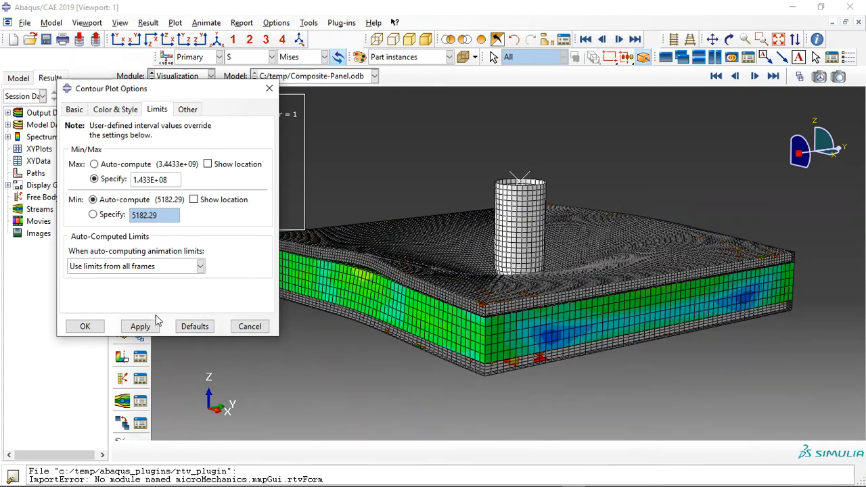
left_click(140, 327)
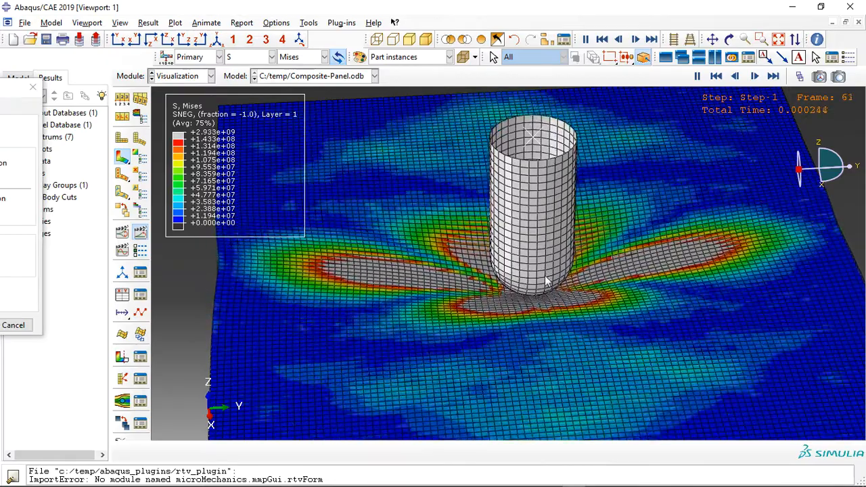
Step: Orbit the dented panel to see its bulged underside, then its top surface
left_click(635, 38)
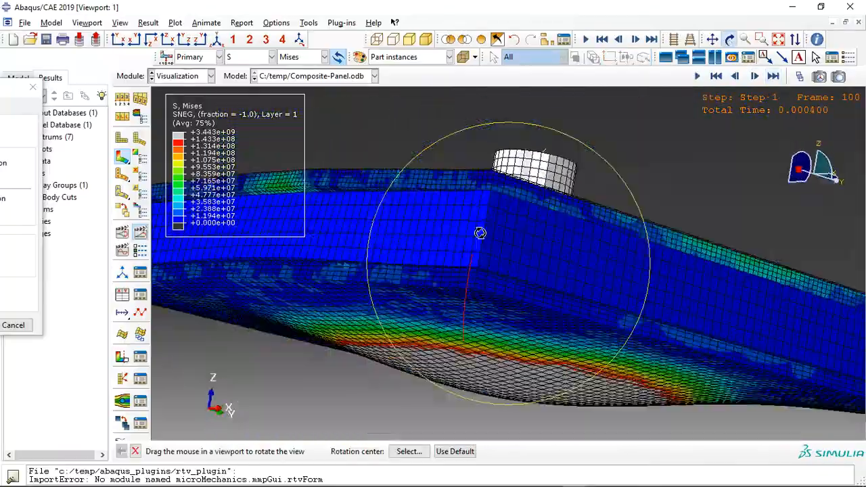
left_click_drag(480, 234, 494, 213)
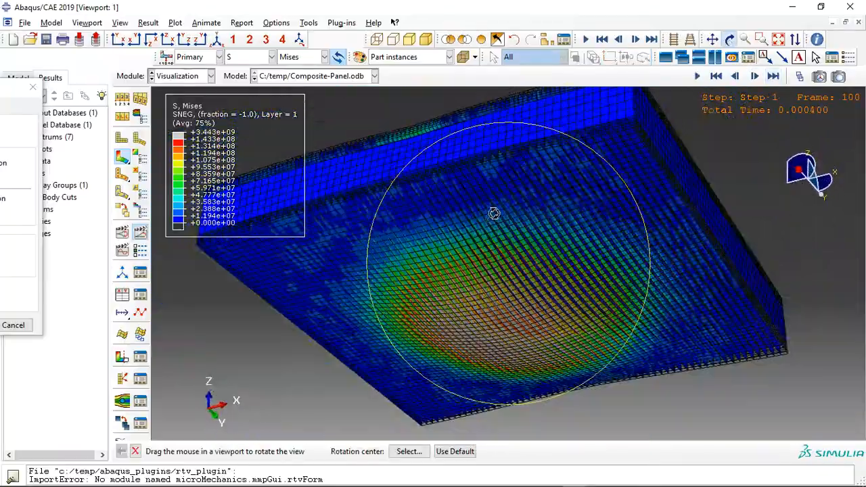
left_click_drag(494, 214, 553, 144)
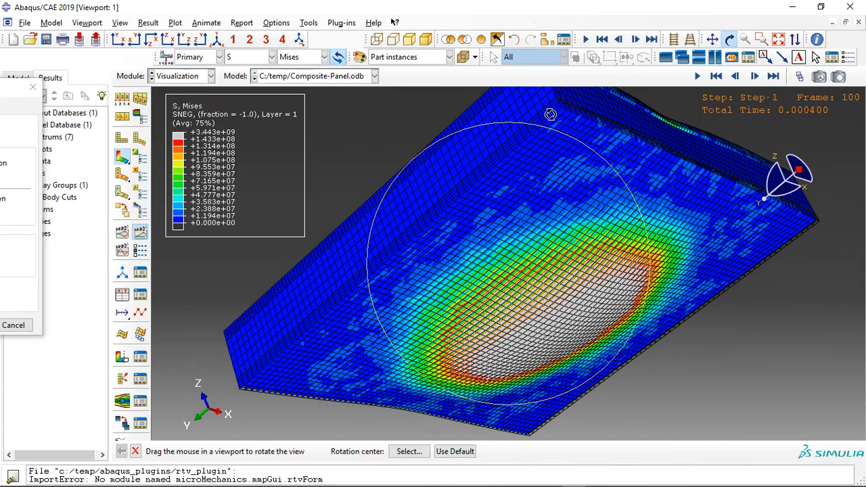
mouse_move(616, 128)
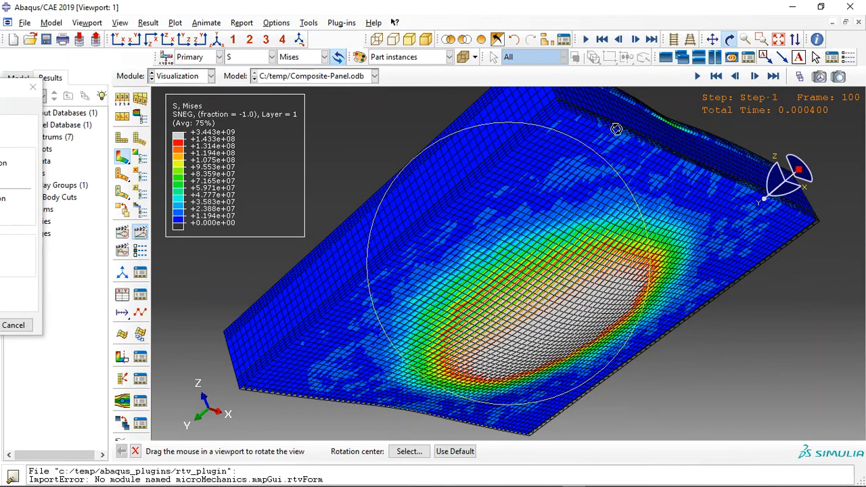
left_click_drag(615, 128, 504, 264)
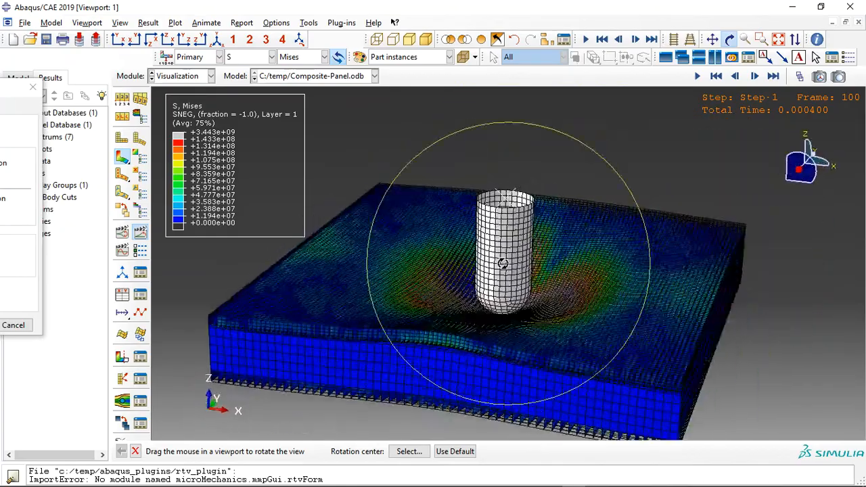
left_click_drag(501, 264, 558, 233)
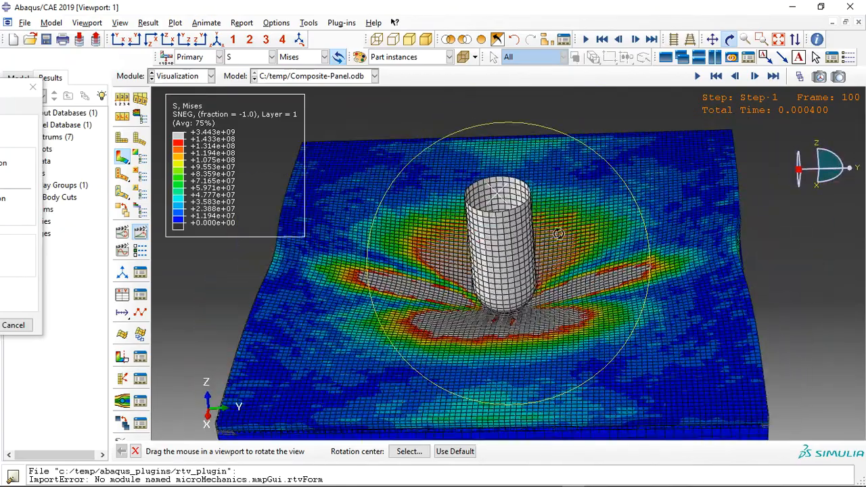
left_click_drag(558, 234, 487, 321)
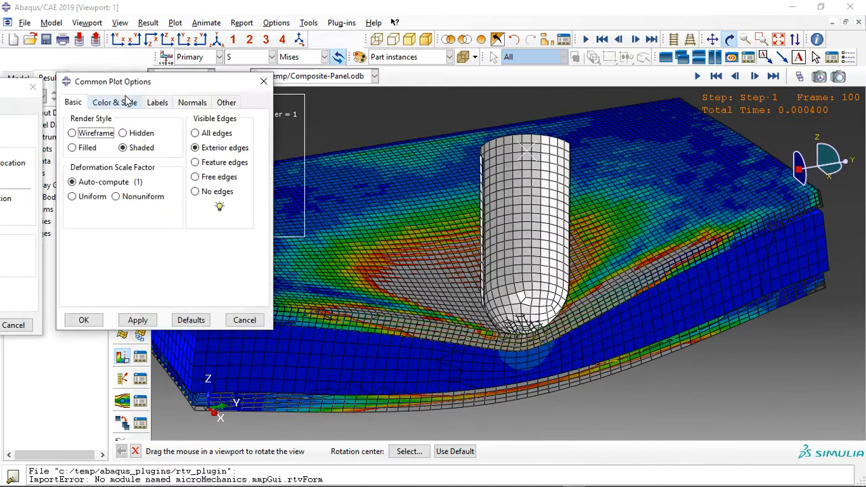
Step: Try the Line contour type, dismiss its warning, then apply Quilt contours
left_click(83, 320)
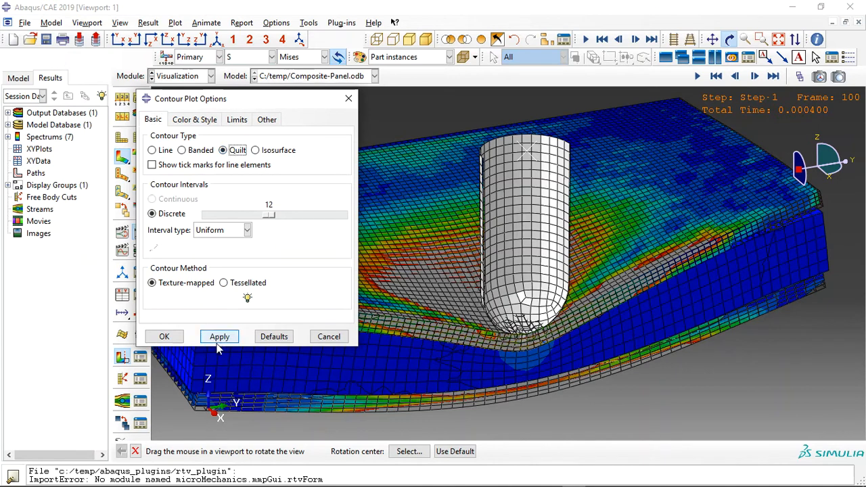
left_click(151, 149)
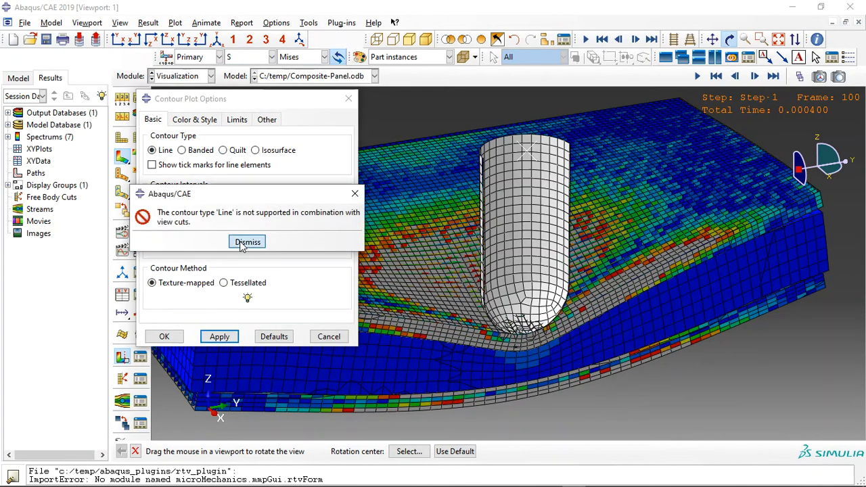
left_click(247, 241)
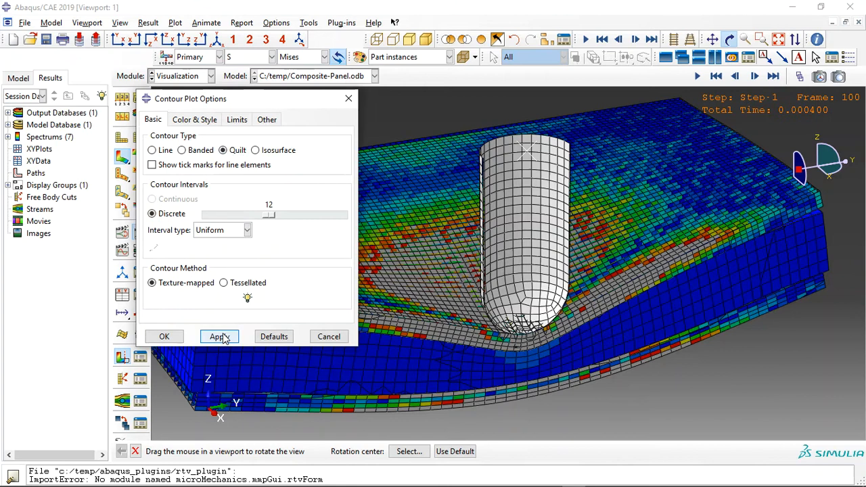
left_click(255, 149)
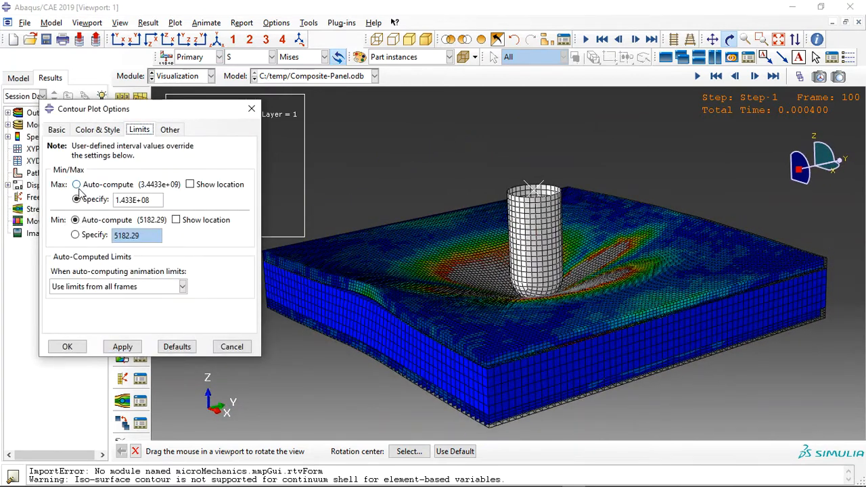
Step: Plot HSNMTCRT with an auto-computed maximum and orbit around the damaged plies
left_click(122, 346)
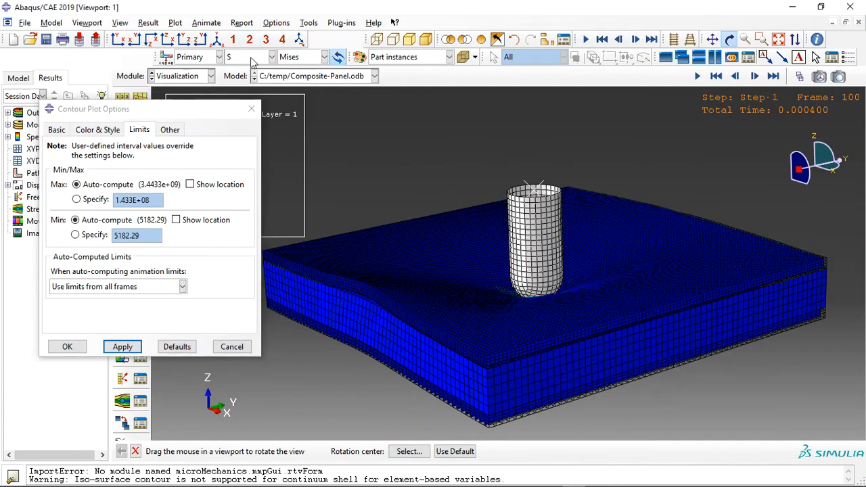
left_click(271, 57)
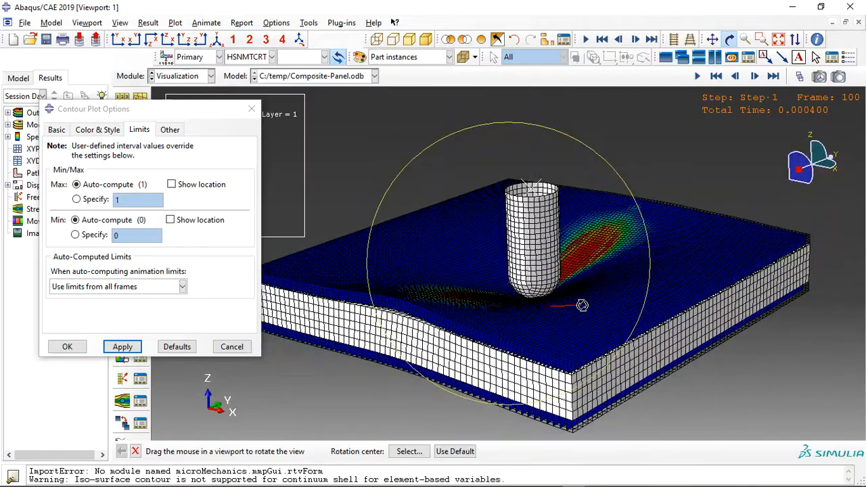
left_click_drag(582, 306, 518, 275)
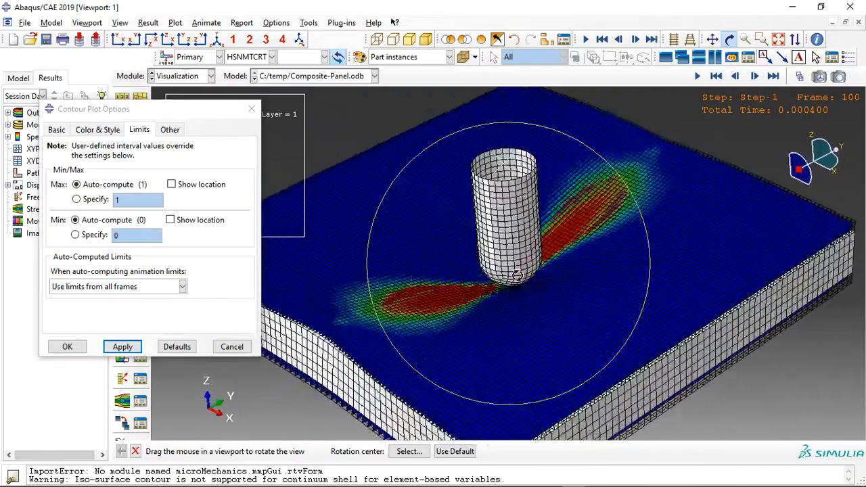
left_click(122, 347)
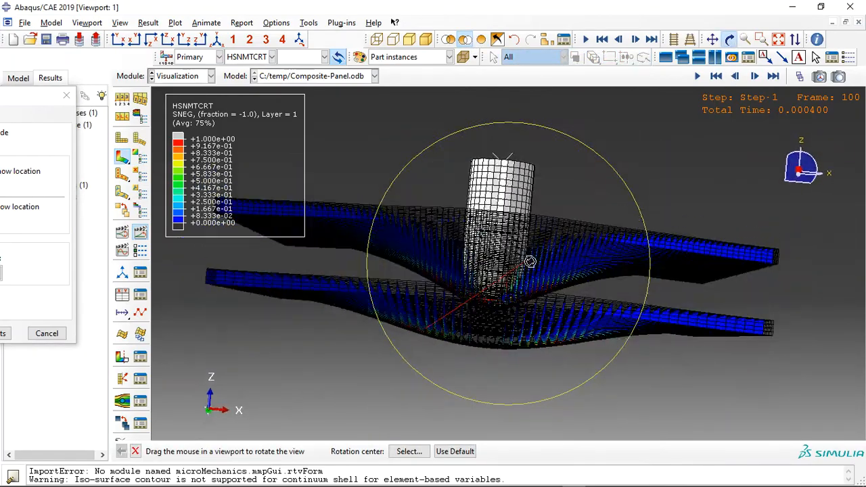
left_click_drag(531, 263, 498, 263)
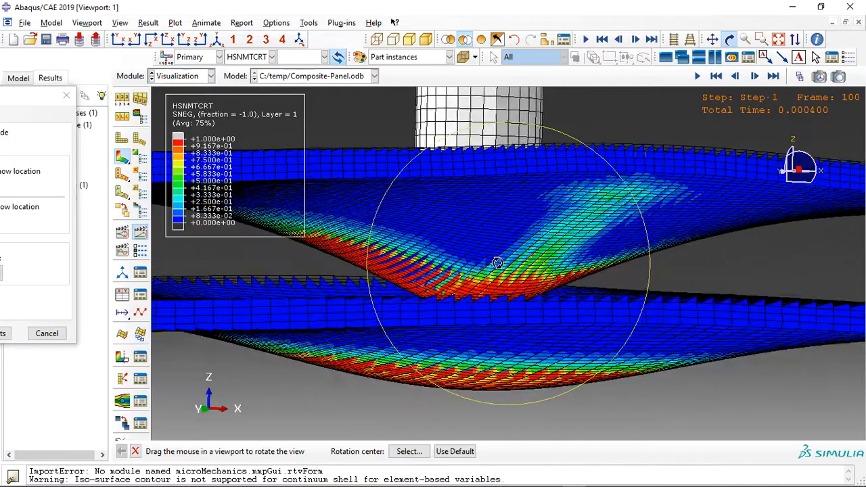
left_click_drag(497, 263, 565, 269)
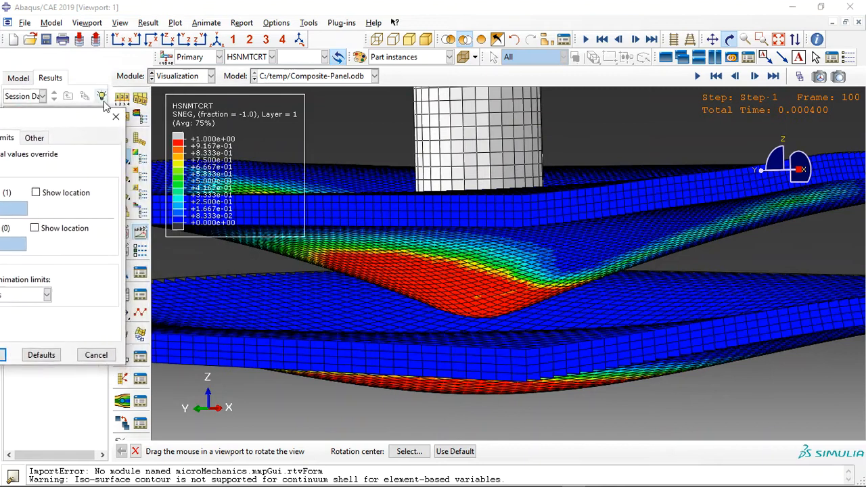
Step: Apply a specified 0.2 maximum limit to the HSNMTCRT contour
left_click(101, 96)
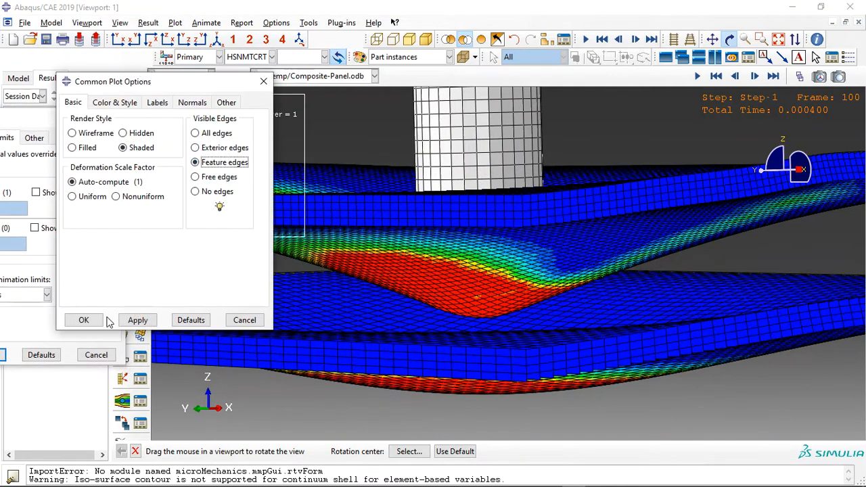
left_click(84, 320)
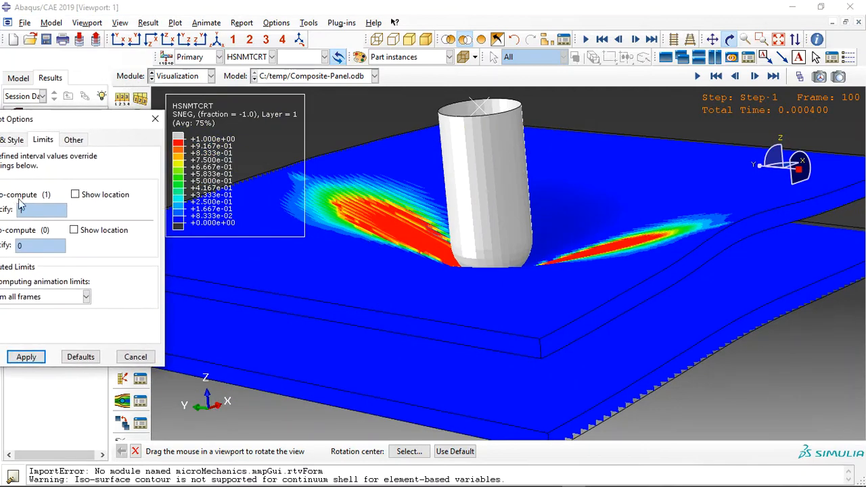
left_click(7, 202)
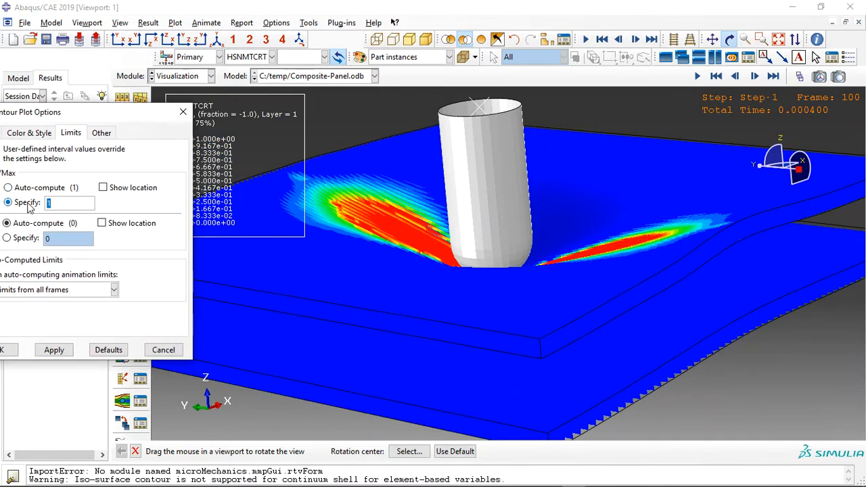
left_click(54, 349)
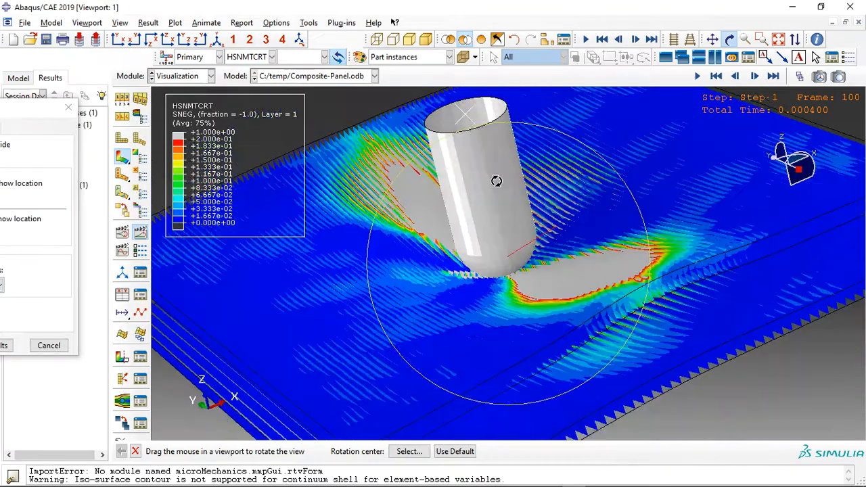
Step: Show HSNMCCRT, then animate the TSAIH Tsai-Hill contour from an edge-on view
left_click(272, 57)
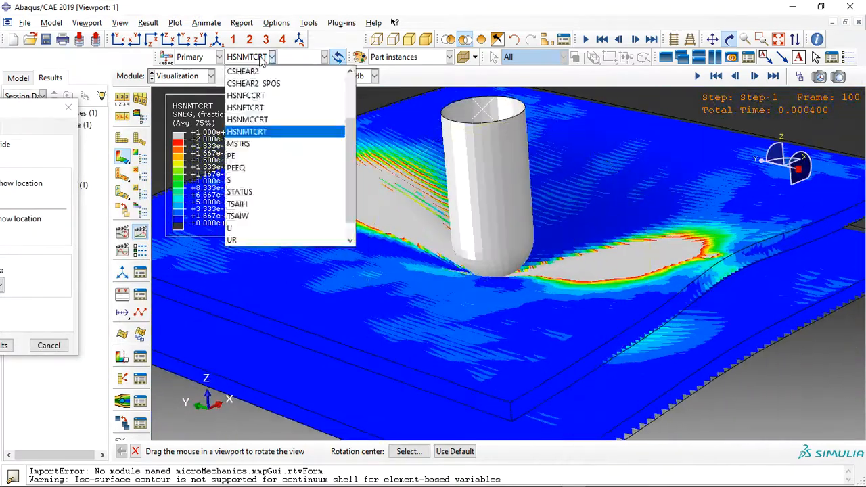
left_click(247, 131)
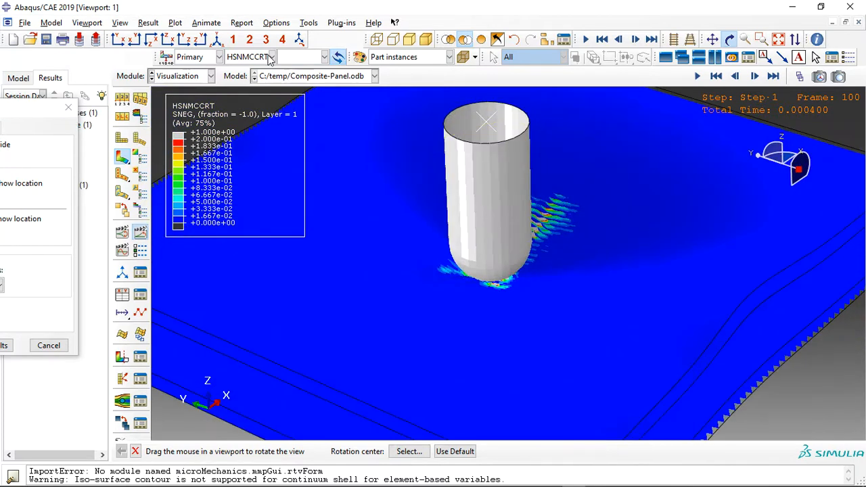
left_click(272, 57)
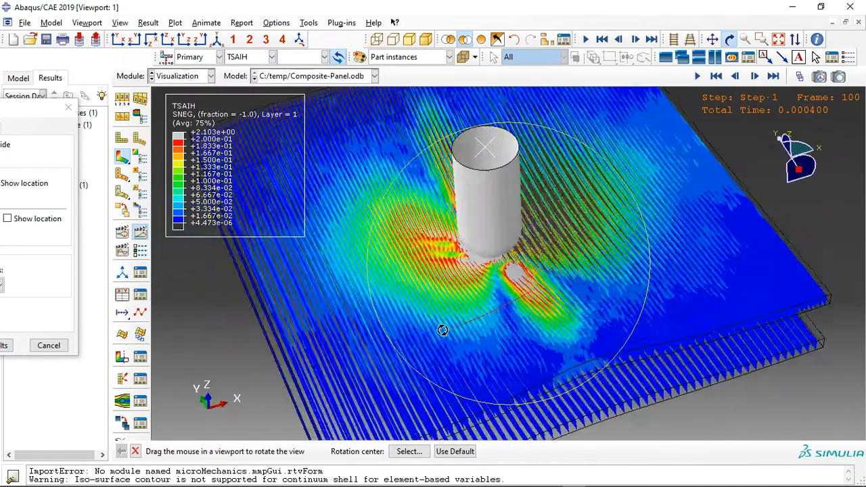
left_click_drag(443, 330, 526, 259)
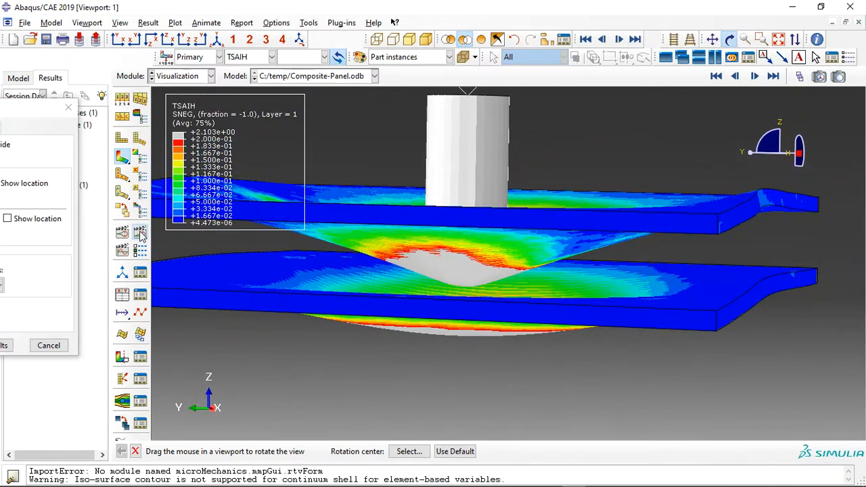
left_click(634, 38)
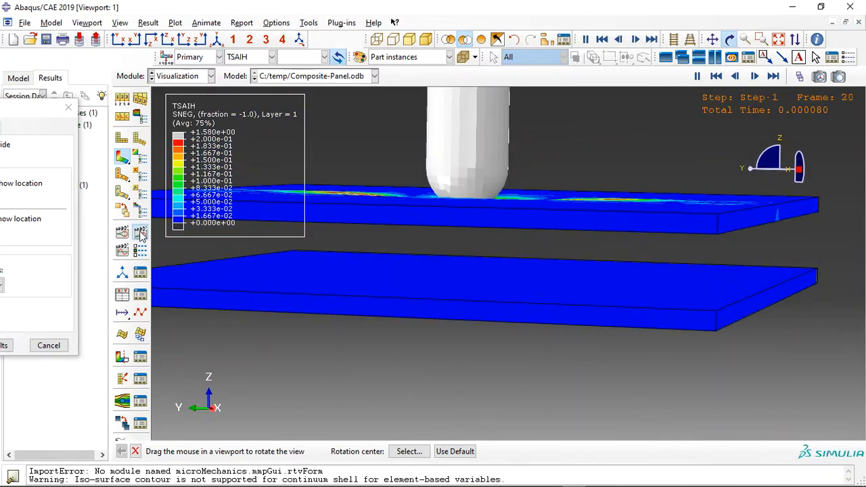
left_click(755, 75)
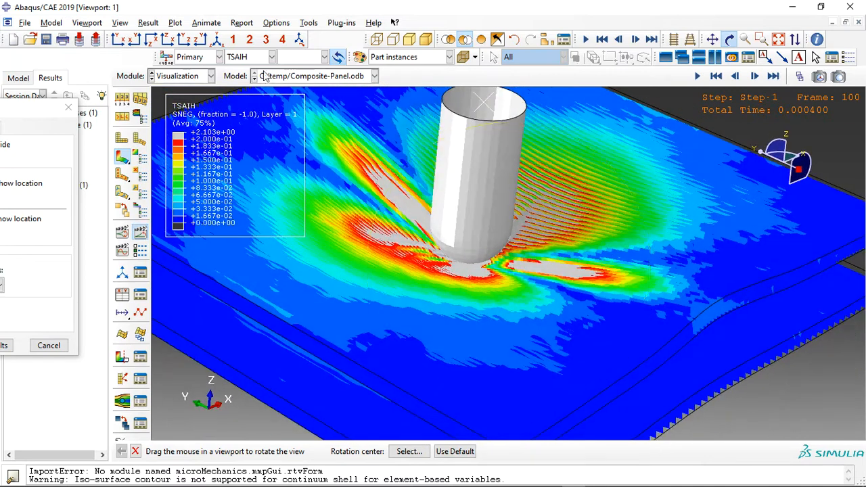
Step: Show the PE plastic strain contour and confirm its limit settings
left_click(271, 56)
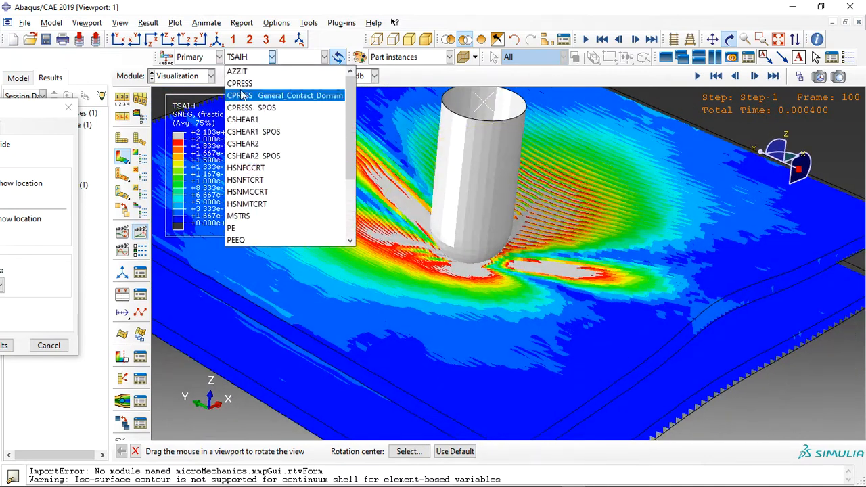
left_click(237, 71)
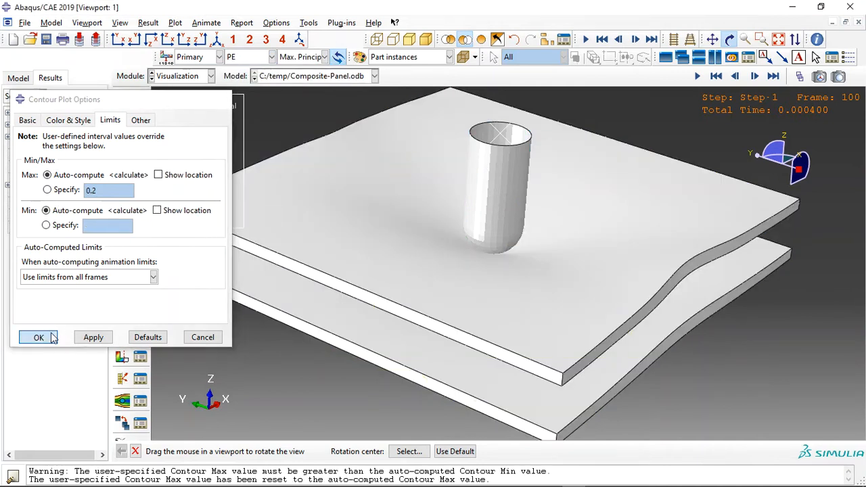
left_click(39, 337)
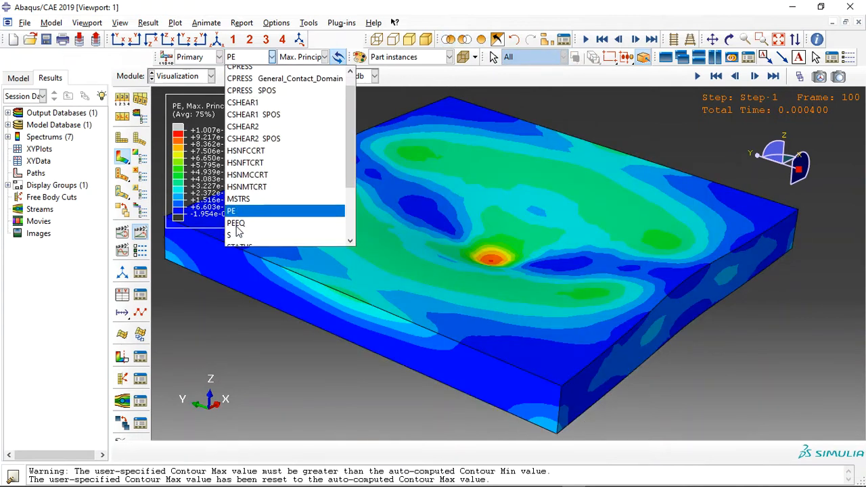
Step: Show the S Mises stress contour and orbit to inspect the stress spot
left_click(236, 224)
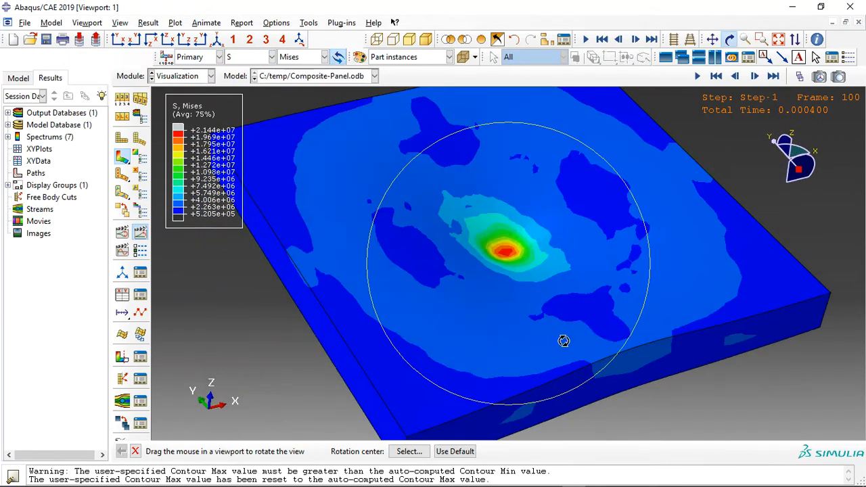
left_click_drag(563, 341, 471, 195)
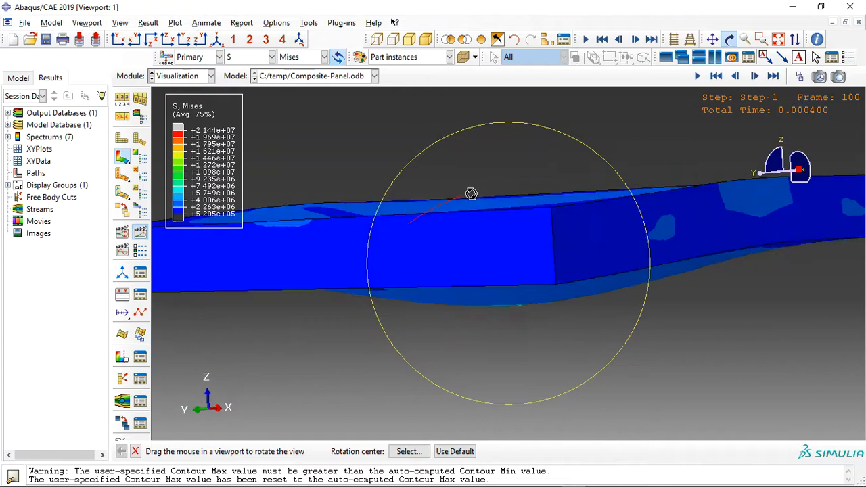
left_click_drag(471, 194, 560, 253)
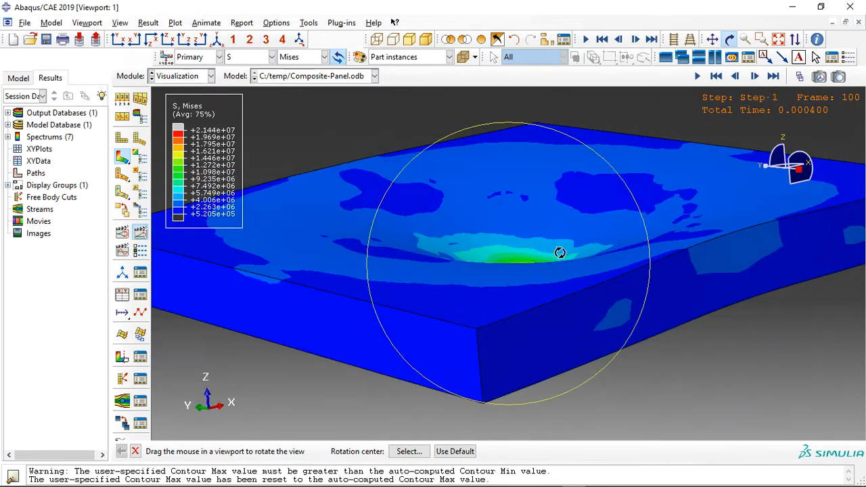
left_click_drag(560, 252, 546, 247)
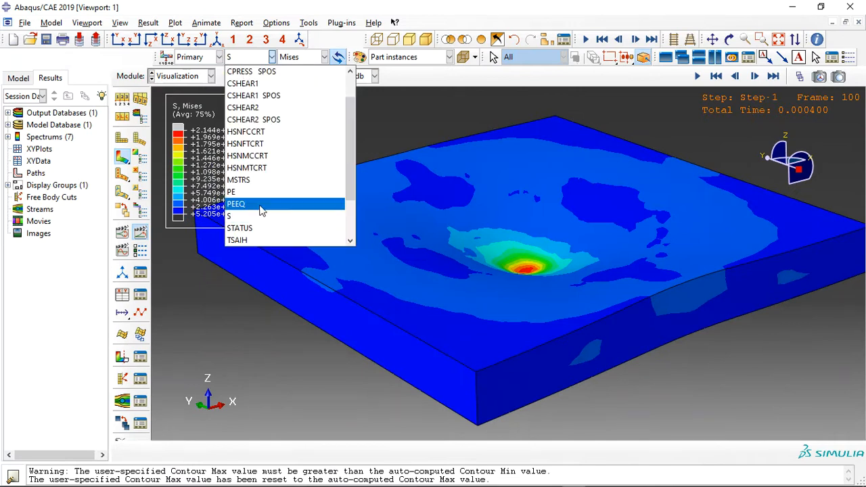
Step: Plot U displacement with filled unshaded rendering and orbit to see the impactor's contact
scroll("down", 3)
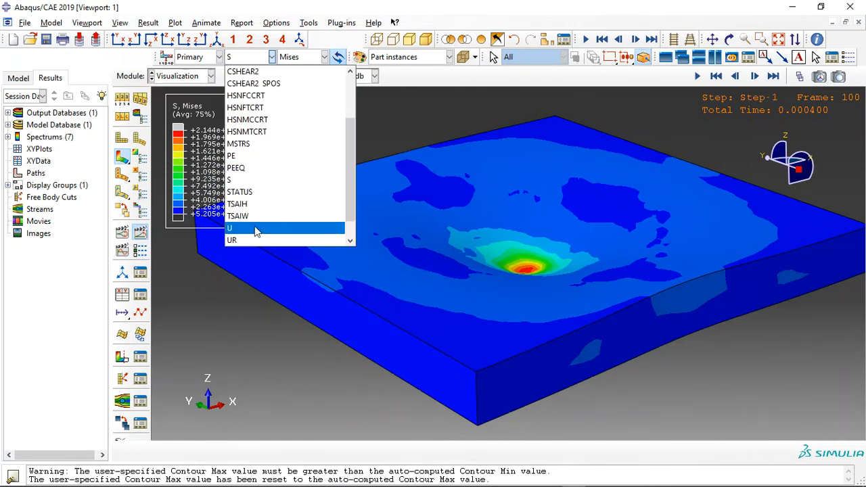
left_click(230, 228)
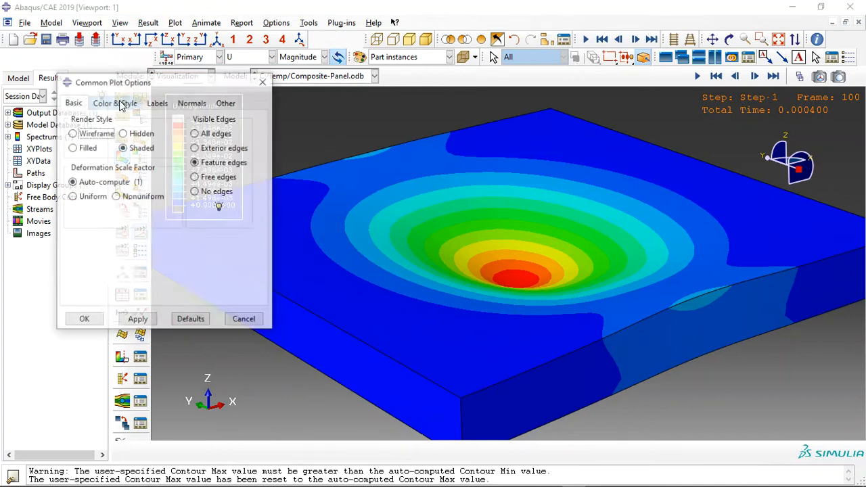
left_click(72, 148)
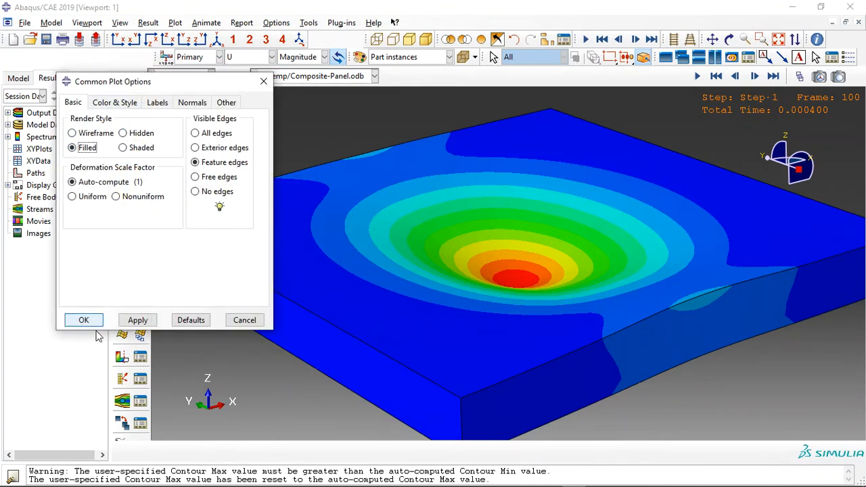
left_click(84, 319)
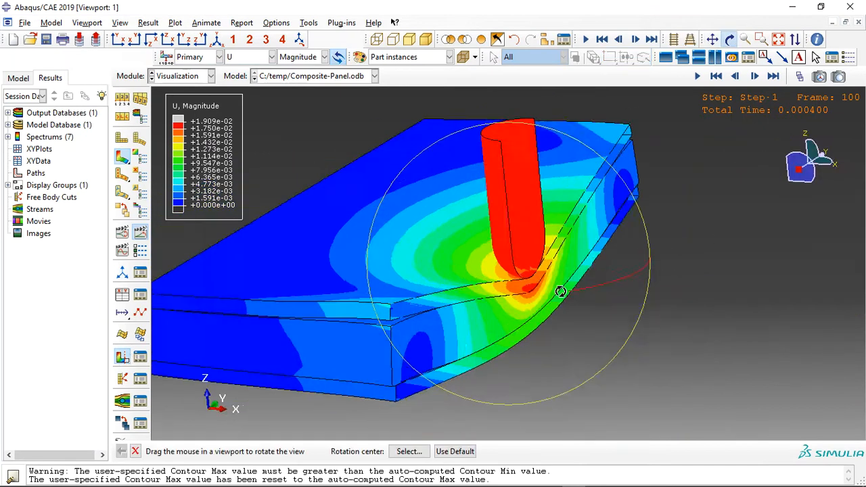
left_click_drag(562, 291, 508, 182)
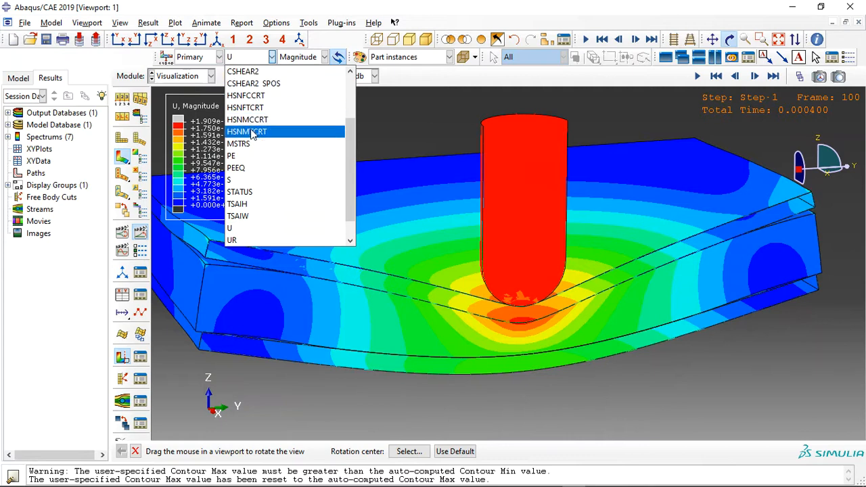
Step: Show HSNMTCRT with a specified 0.2 contour maximum
left_click(247, 131)
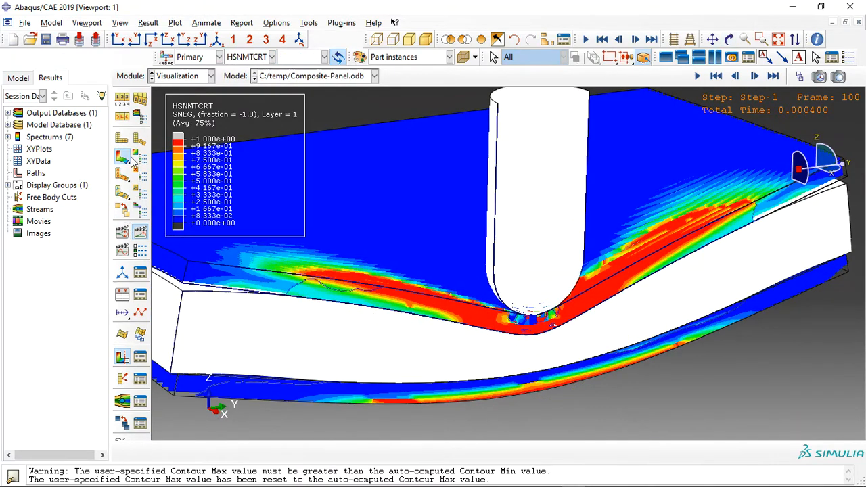
left_click(47, 189)
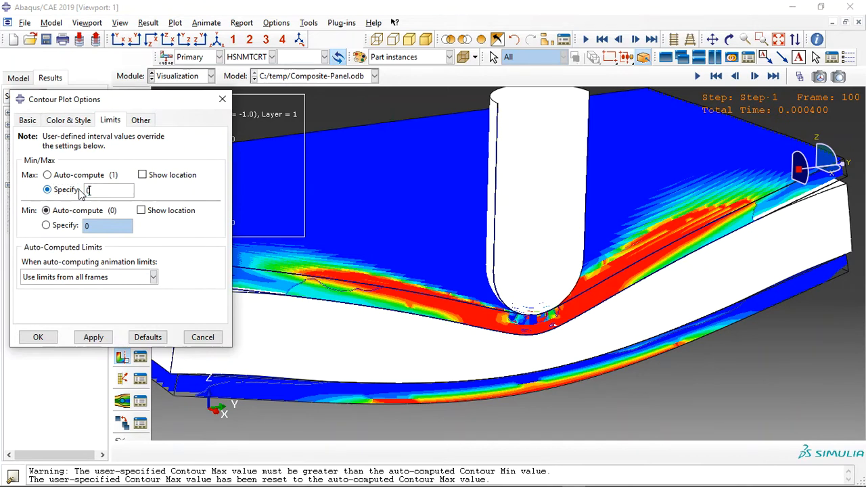
type("0.2")
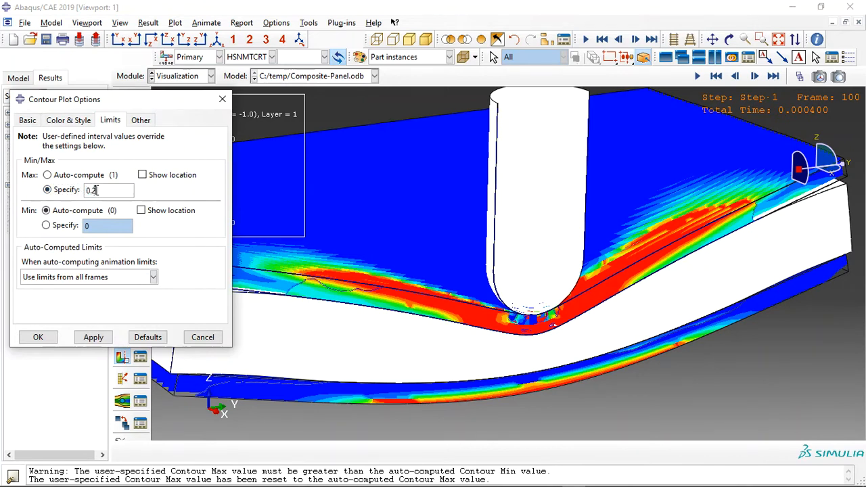
left_click(93, 337)
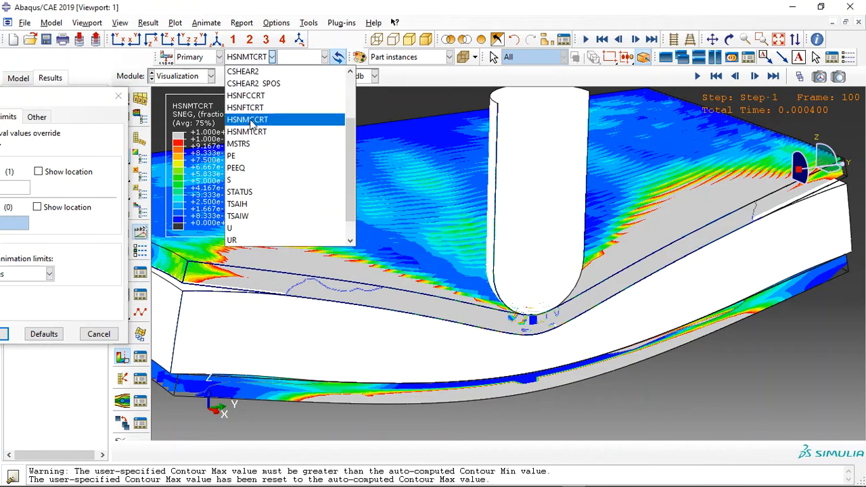
Step: Step through HSNMCCRT and HSNFTCRT, ending on the TSAIW Tsai-Wu contour
left_click(245, 95)
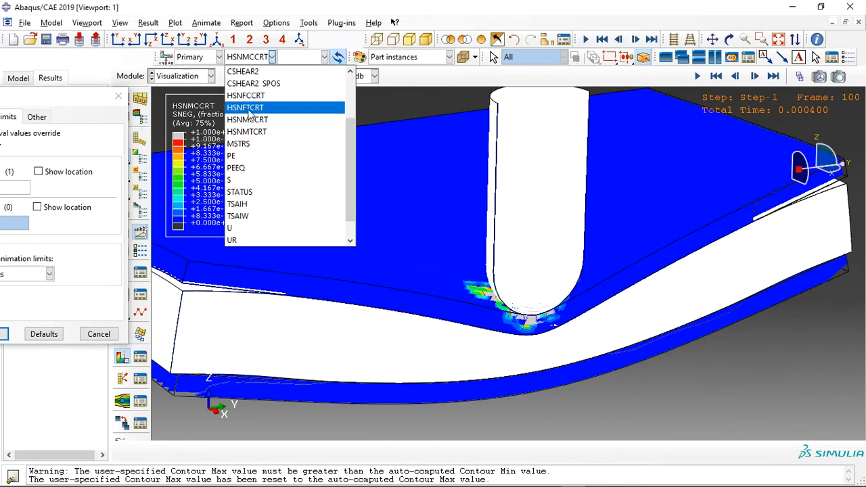
left_click(246, 95)
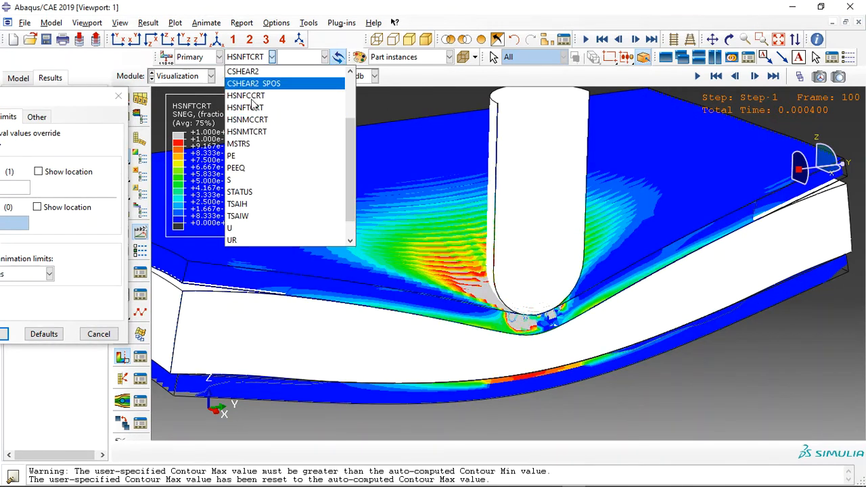
left_click(237, 215)
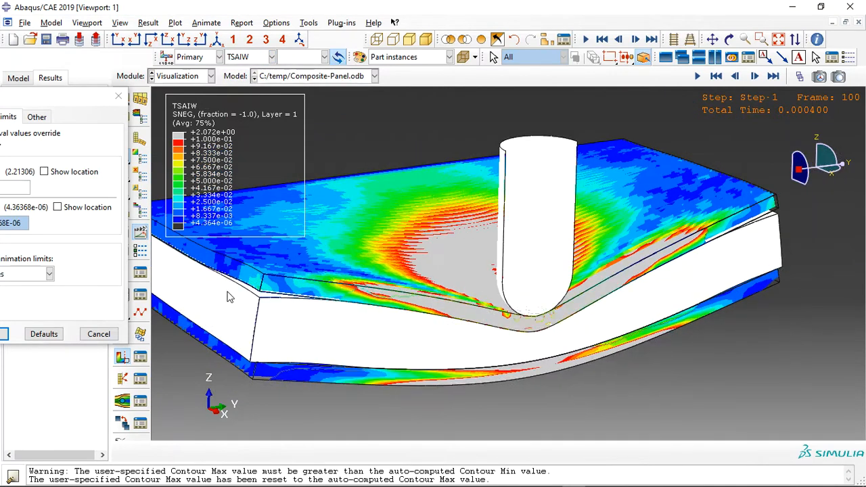
Step: Animate the TSAIW contours through the impact time history, then stop playback
left_click(697, 76)
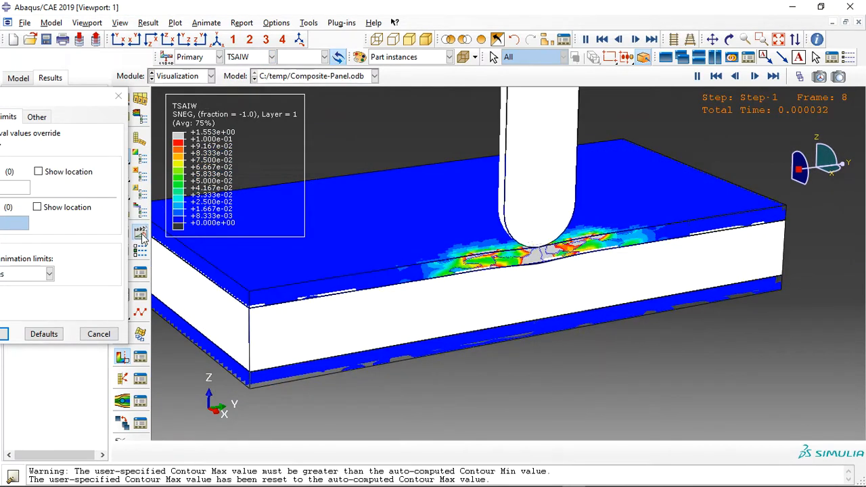
left_click(635, 38)
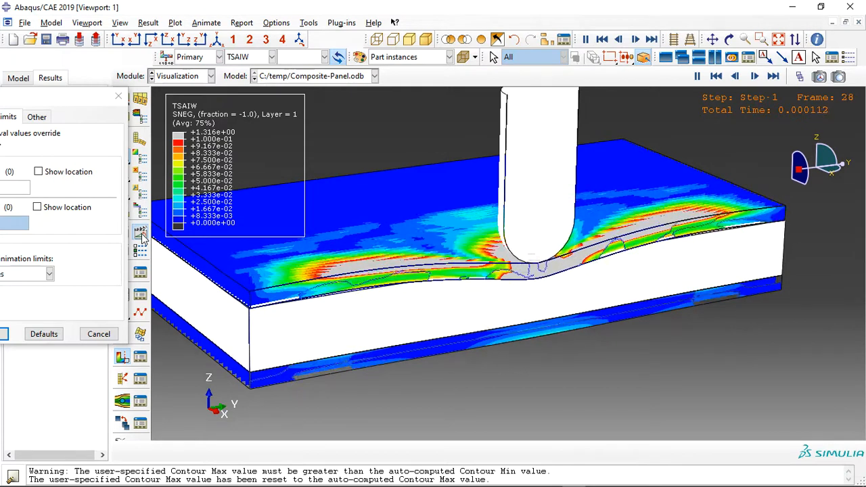
left_click(755, 76)
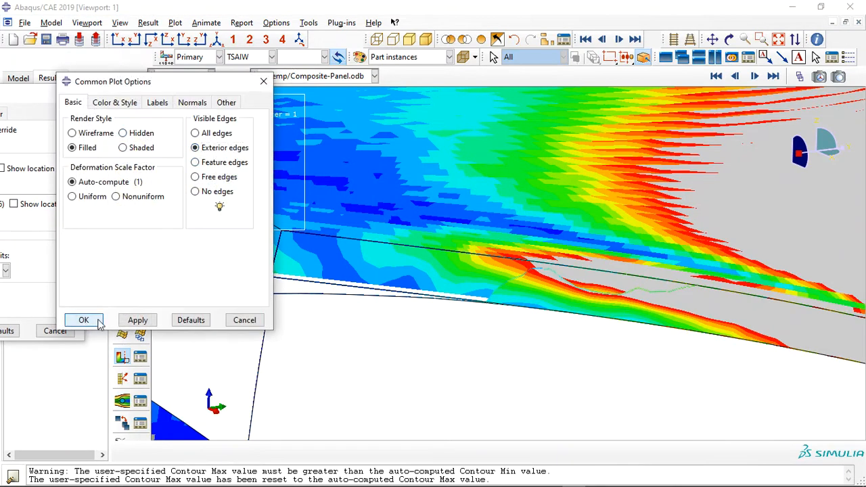
Step: Show all mesh edges on the Tsai-Wu contours and orbit to see the impact crater
left_click(84, 319)
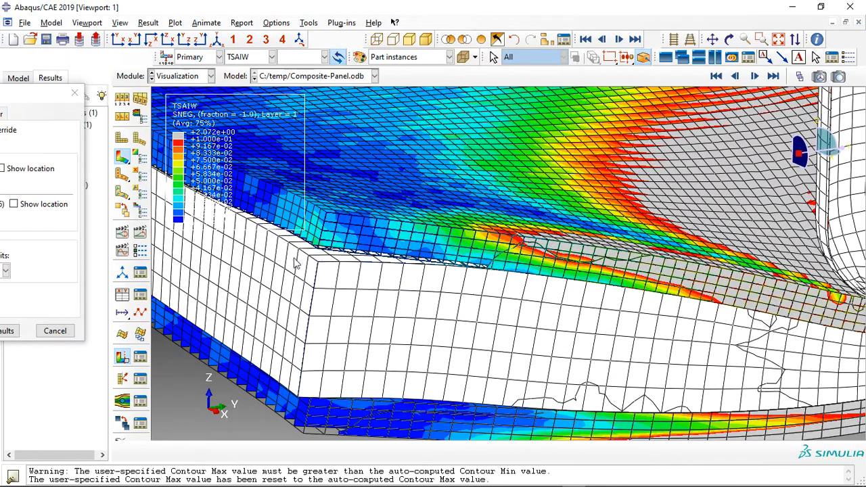
mouse_move(447, 264)
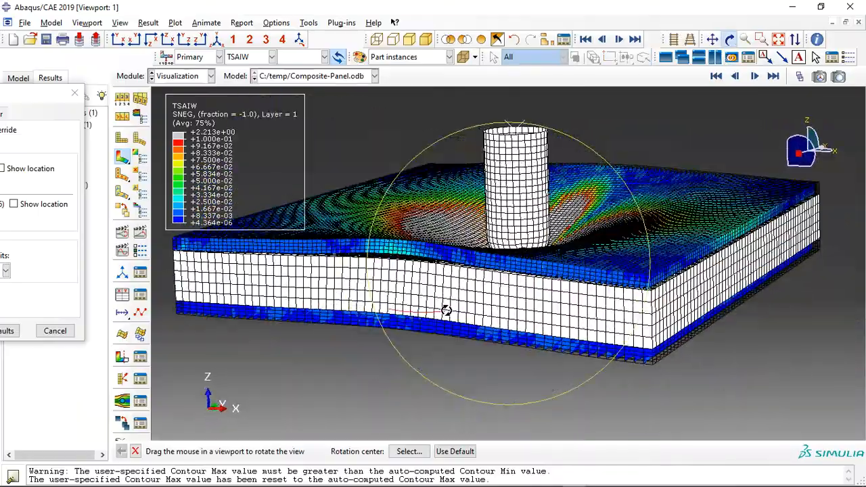
left_click_drag(447, 310, 570, 401)
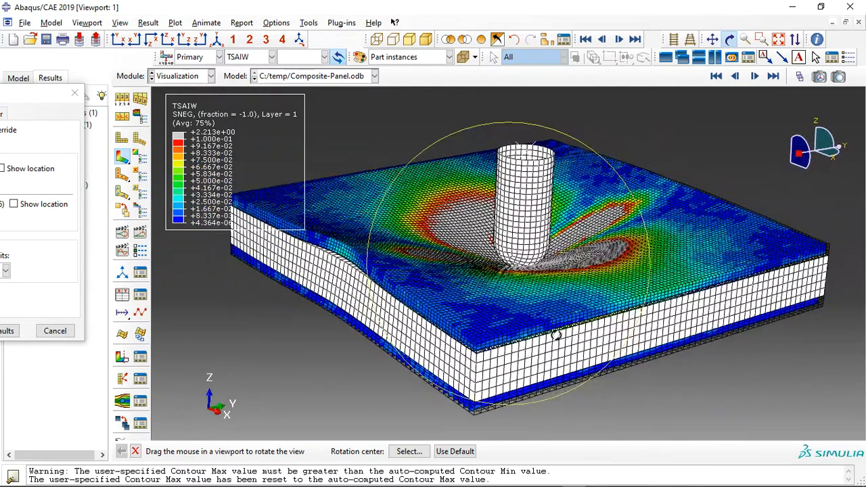
left_click_drag(555, 335, 454, 372)
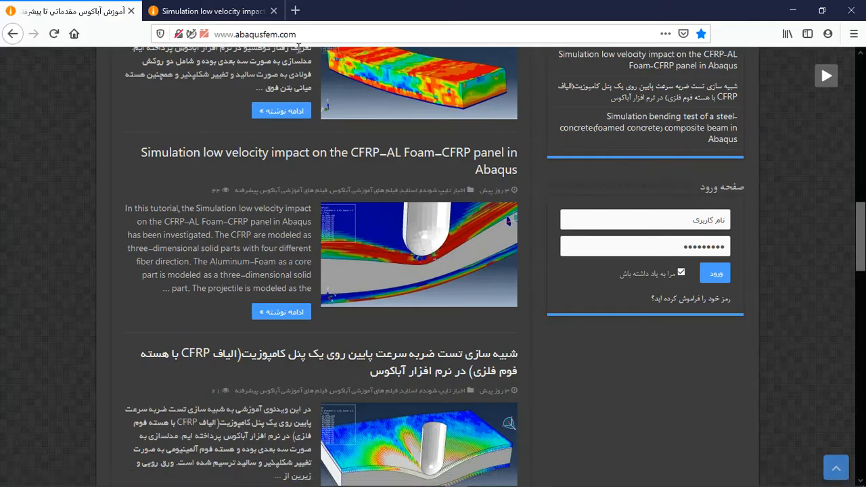
mouse_move(299, 156)
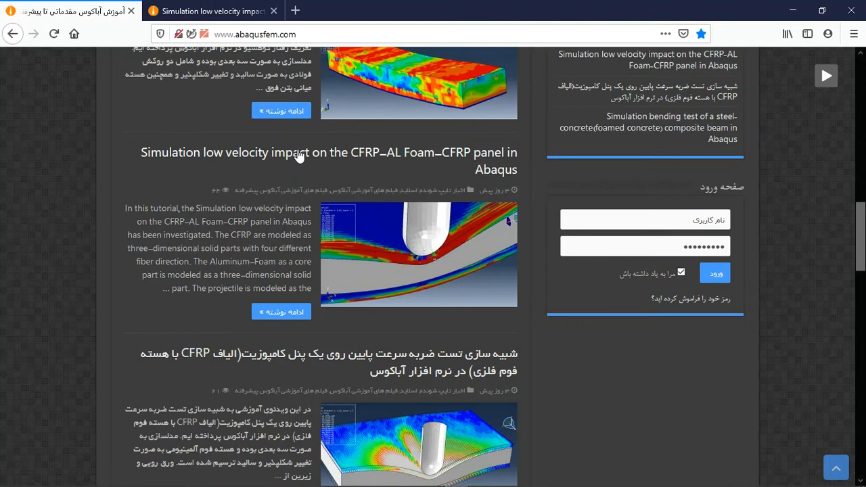
mouse_move(332, 159)
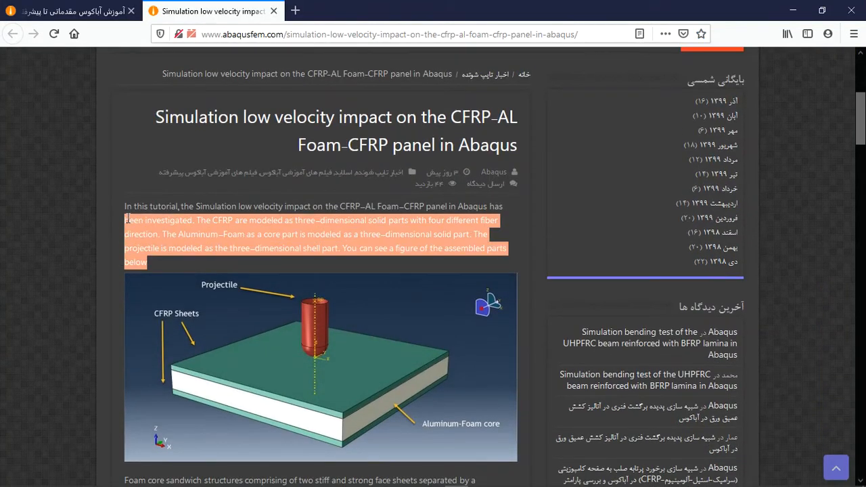
Step: Scroll the abaqusfem.com article past its result figures to the simulation files purchase section
scroll("down", 3)
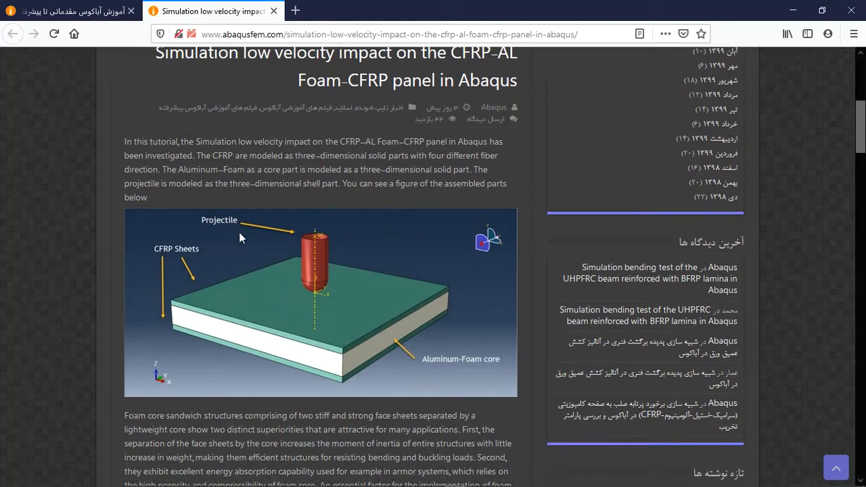
scroll("down", 3)
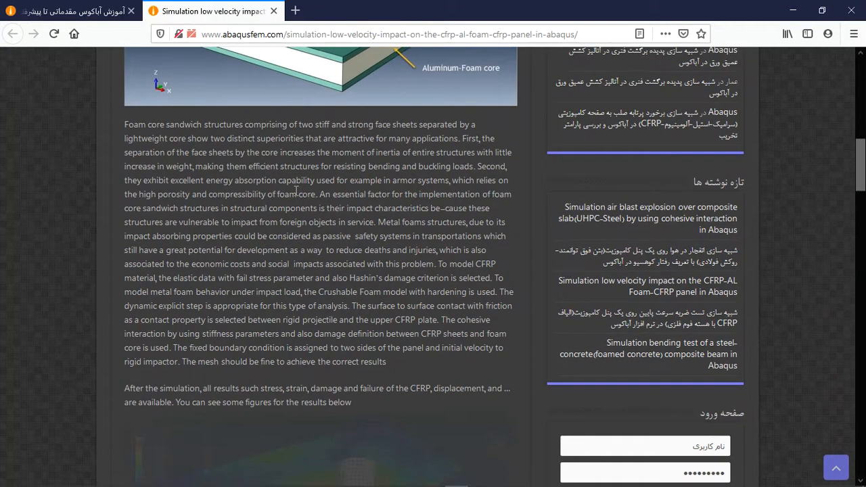
scroll("down", 3)
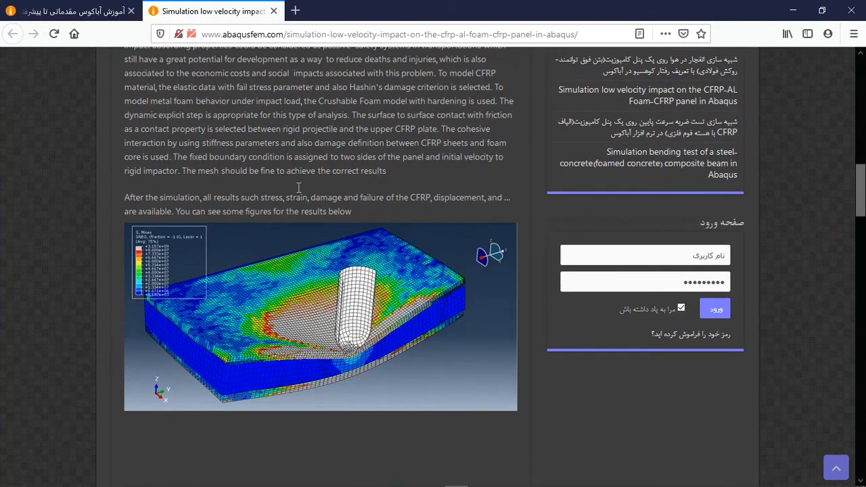
scroll("down", 3)
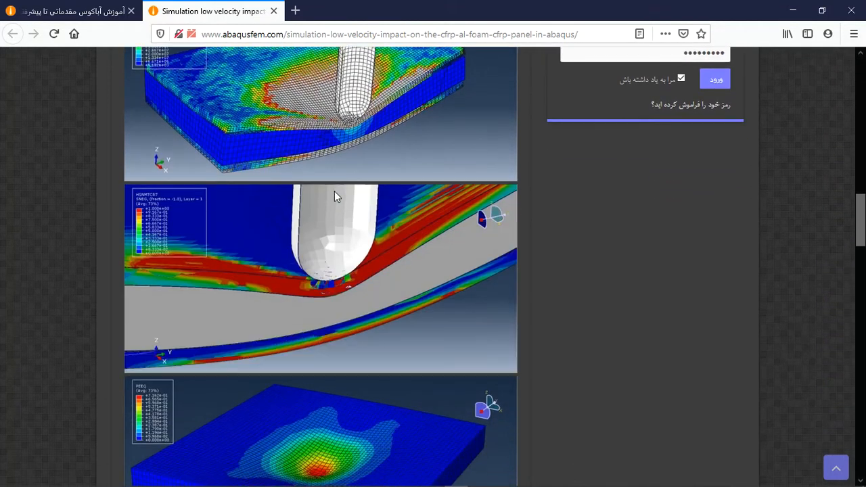
scroll("down", 3)
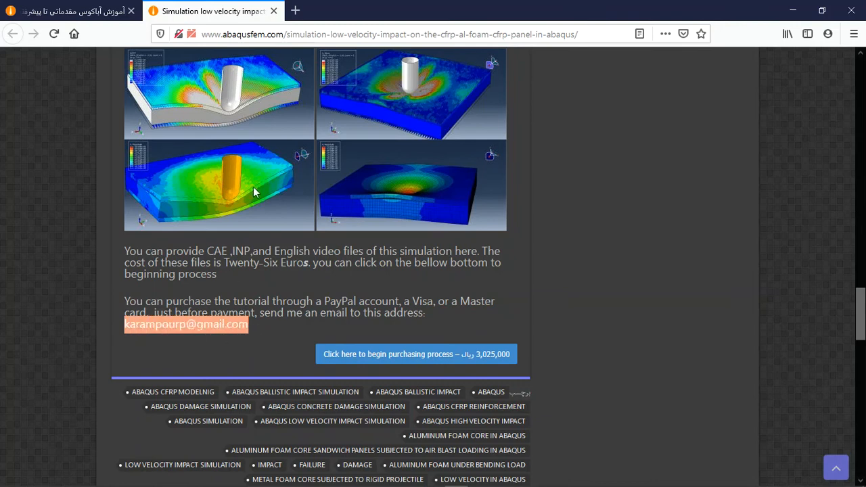
mouse_move(255, 191)
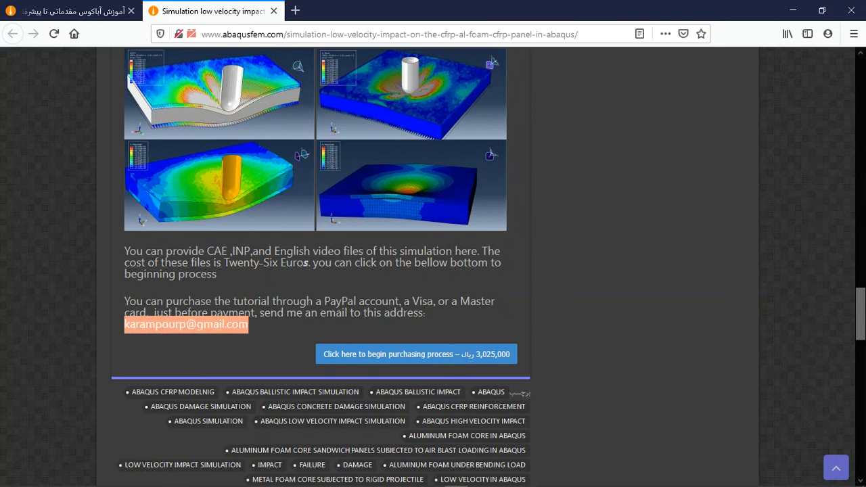